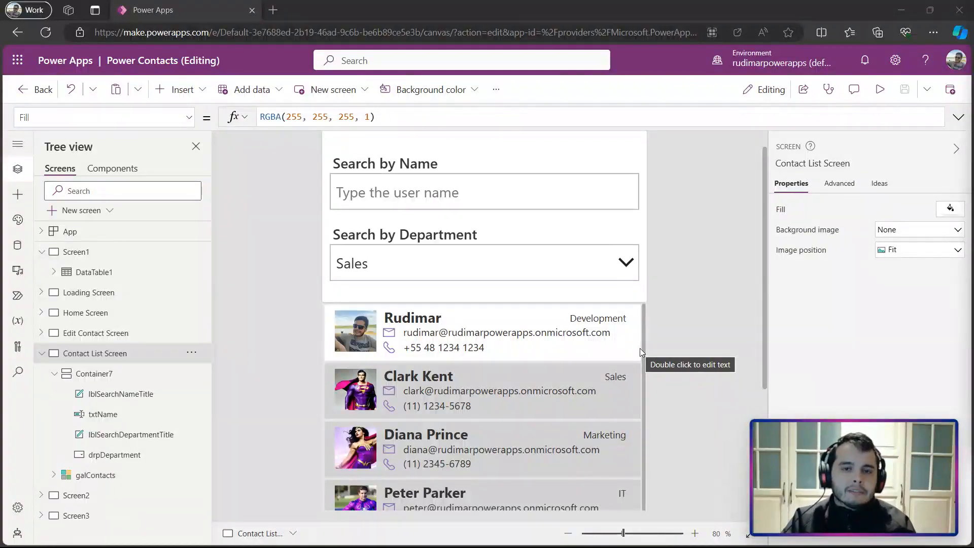
- Select the galContacts gallery on the Contact List Screen to show its Items formula
{"action": "scroll", "scroll_direction": "down", "scroll_amount": 3}
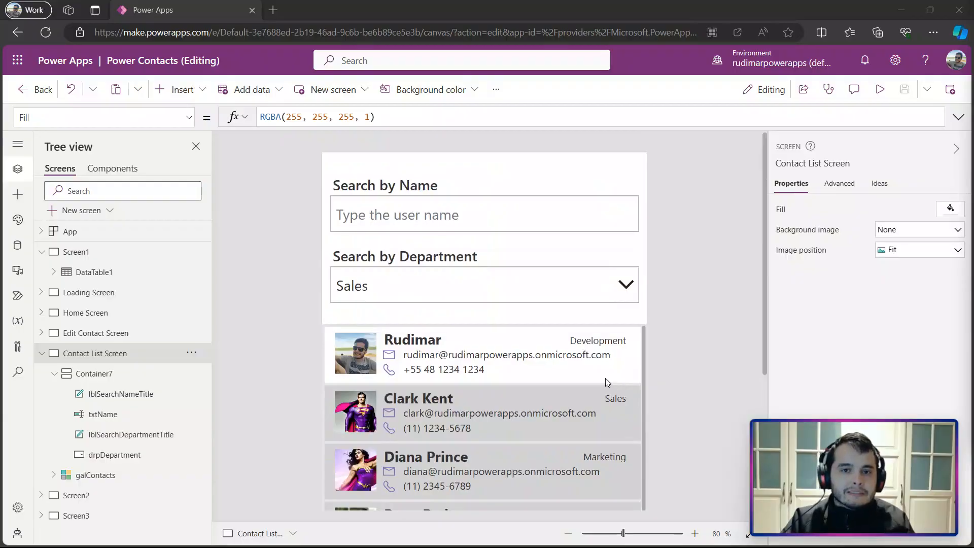
{"action": "left_click", "coordinate": [392, 305]}
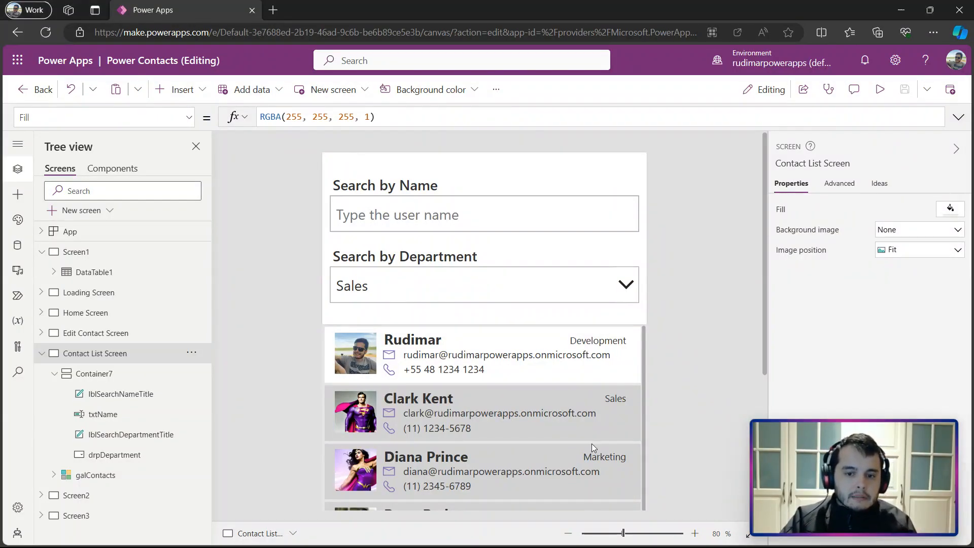
{"action": "left_click", "coordinate": [94, 474]}
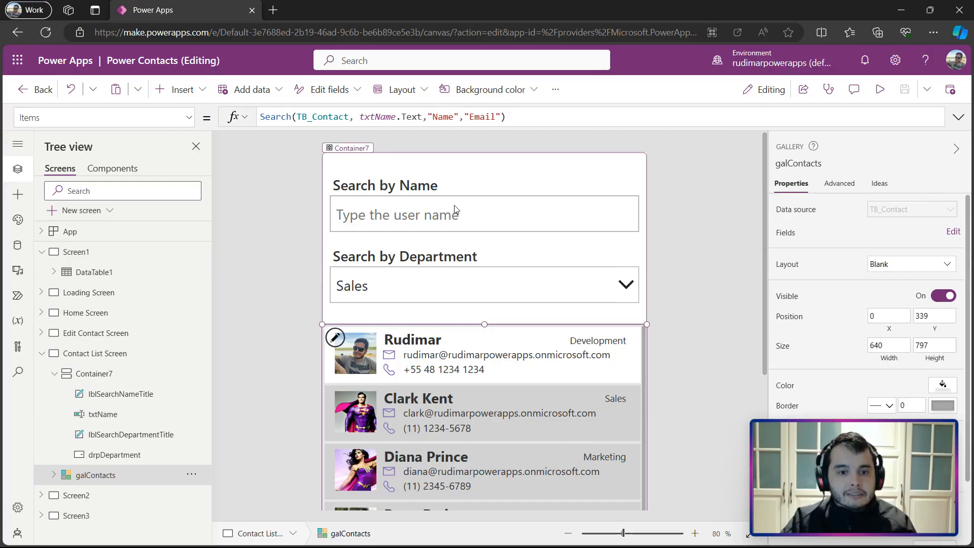
{"action": "mouse_move", "coordinate": [416, 225]}
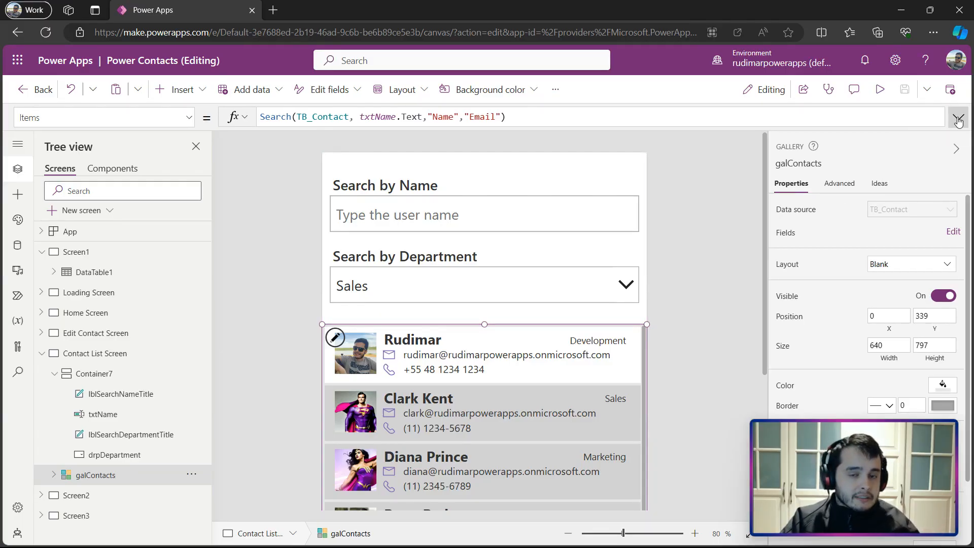
- Comment out the Search formula with // and set Items to plain TB_Contact
{"action": "left_click", "coordinate": [959, 118]}
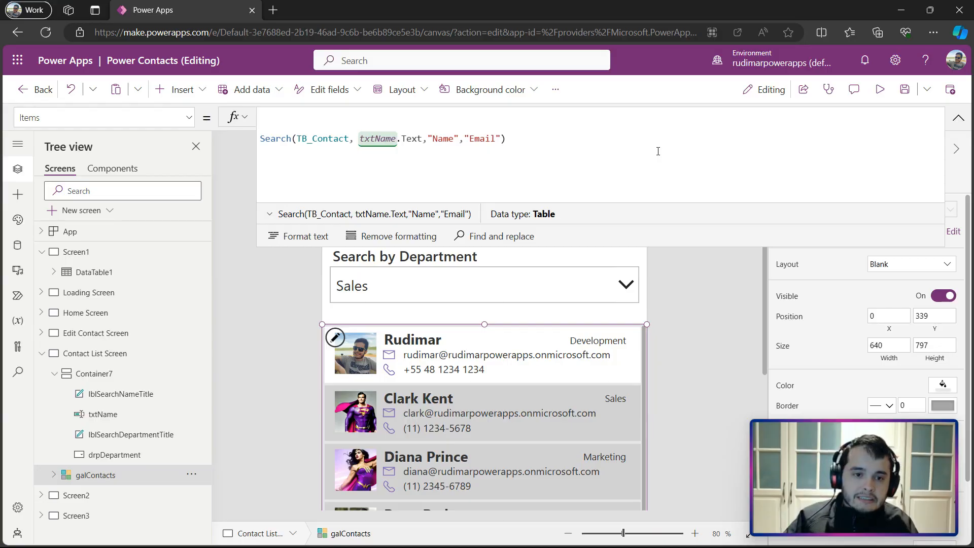
{"action": "type", "text": "//"}
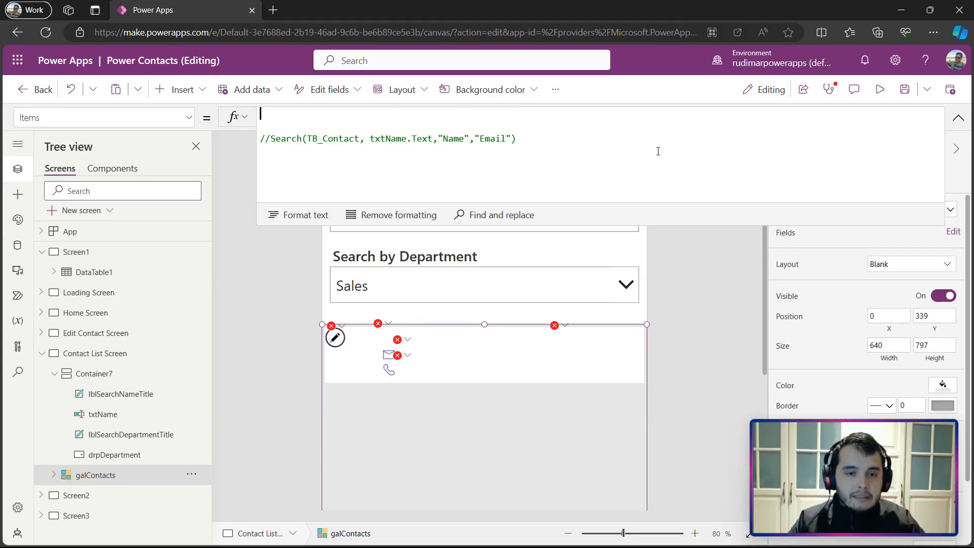
{"action": "type", "text": "TB?"}
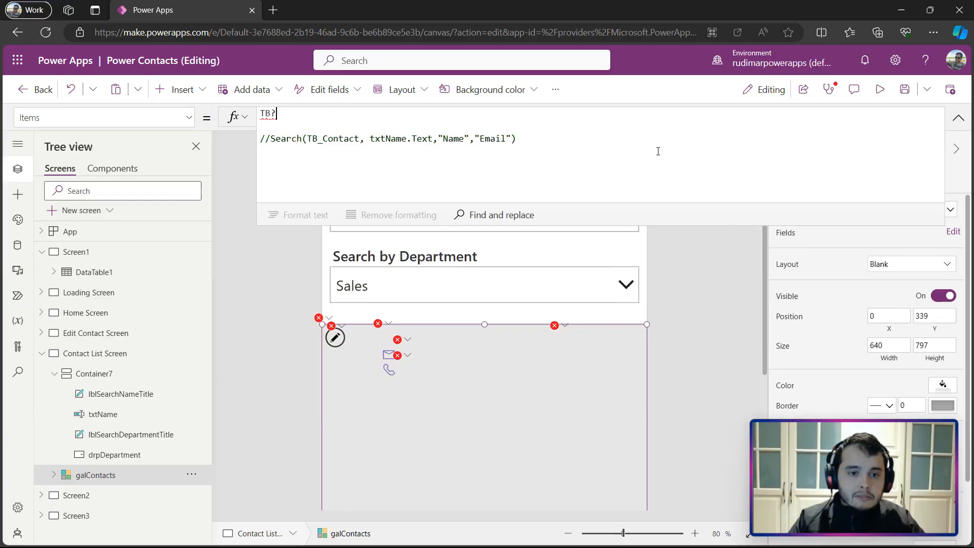
{"action": "key", "text": "Backspace"}
{"action": "type", "text": "_Contact"}
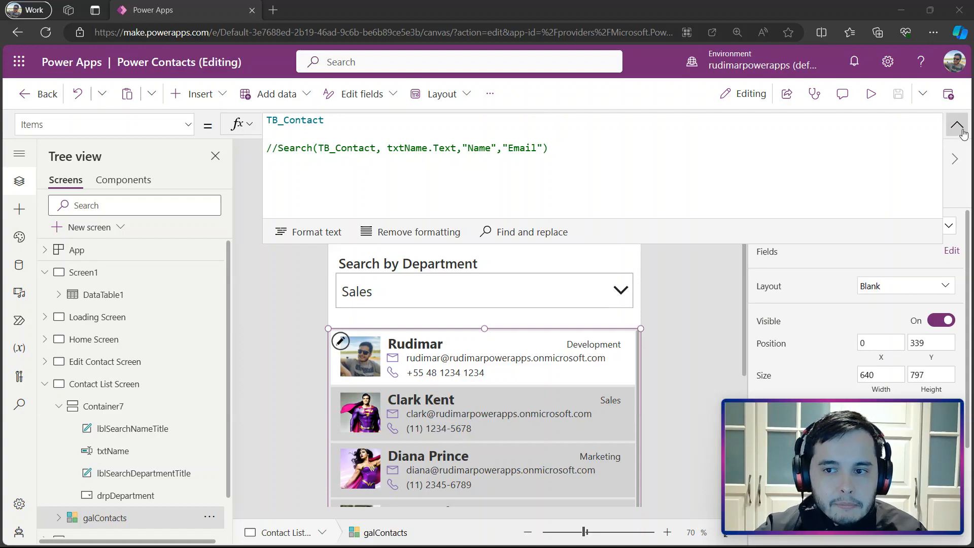
{"action": "left_click", "coordinate": [958, 124]}
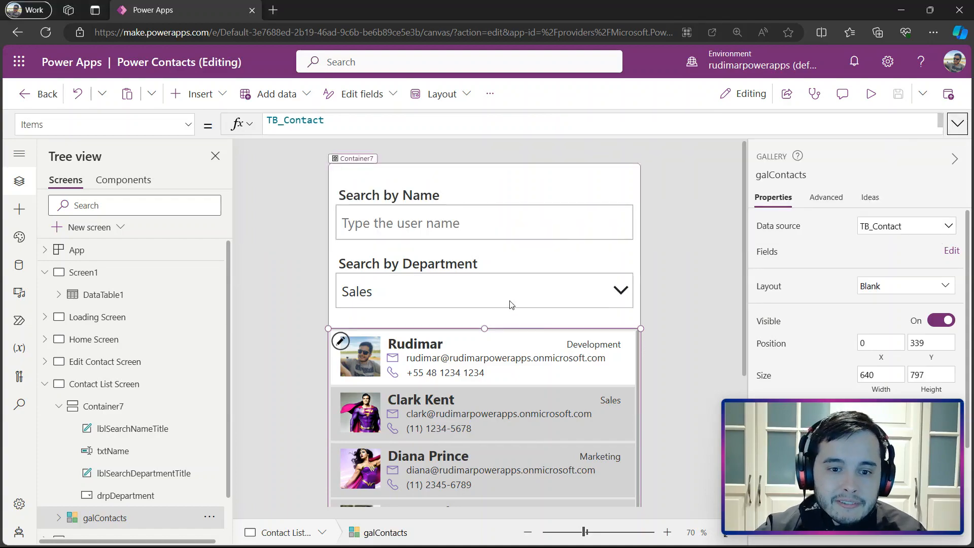
{"action": "left_click", "coordinate": [483, 292]}
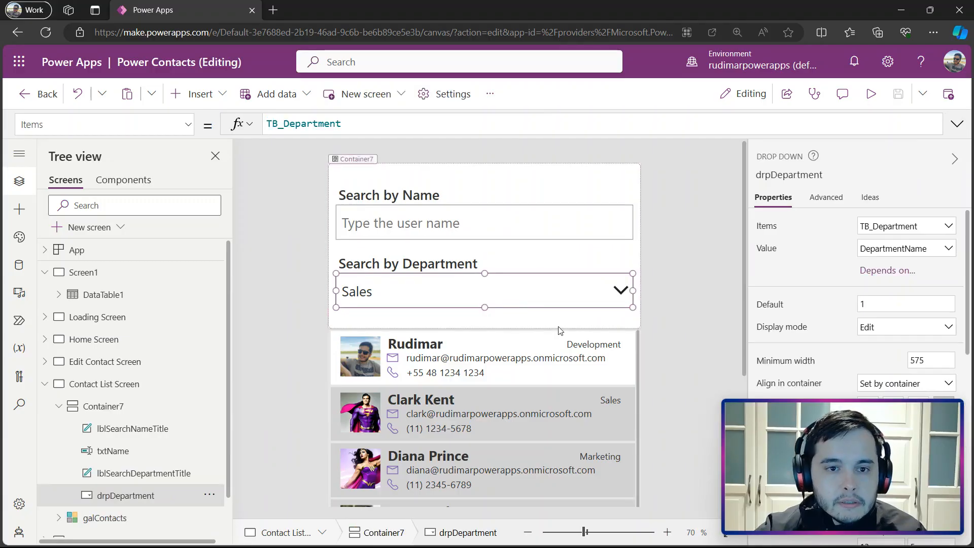
{"action": "mouse_move", "coordinate": [539, 434]}
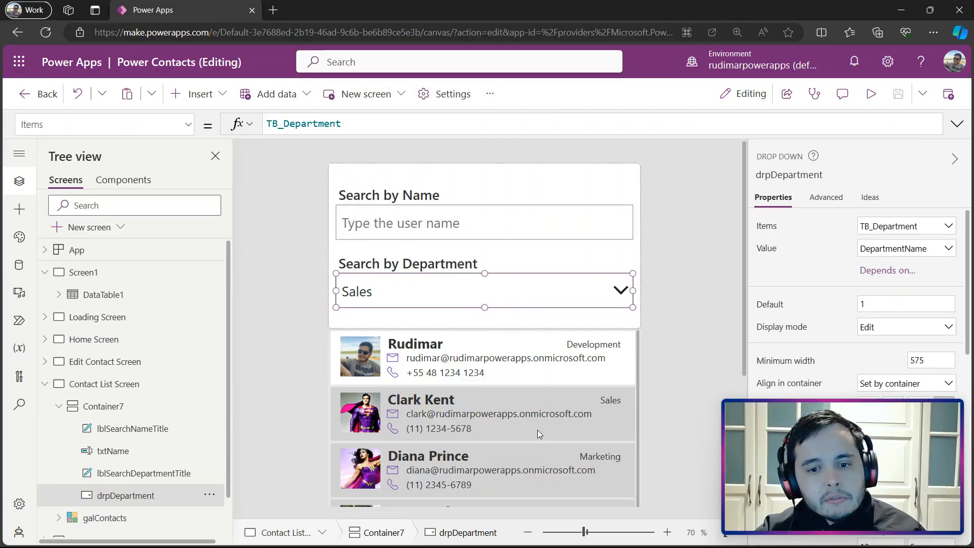
{"action": "left_click", "coordinate": [104, 518]}
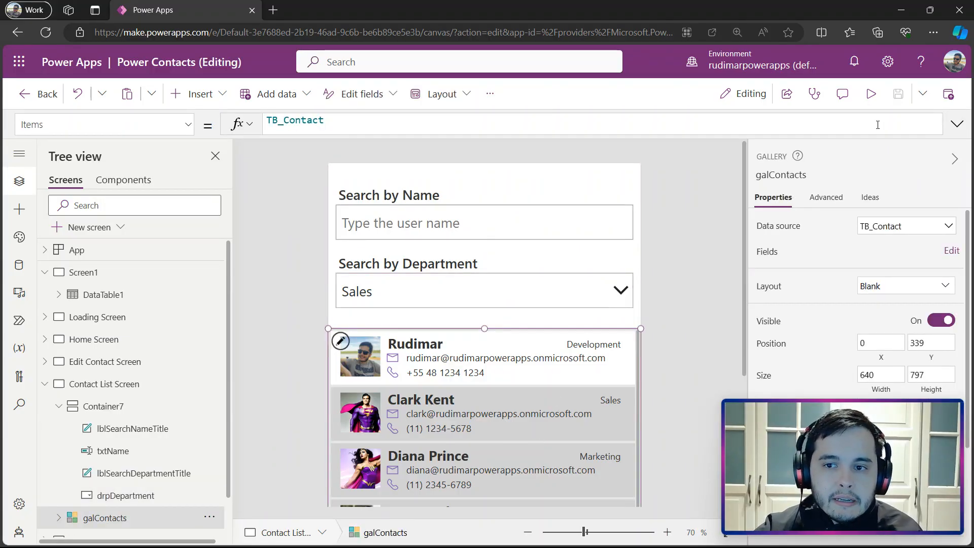
{"action": "left_click", "coordinate": [956, 124]}
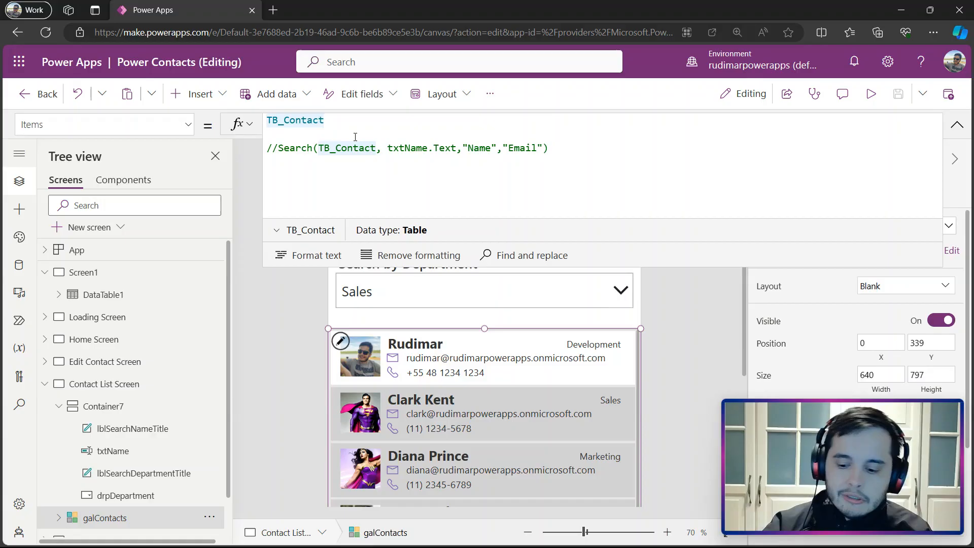
- Begin the Items formula as Filter( TB_Contact, above the commented Search line
{"action": "type", "text": "Filter("}
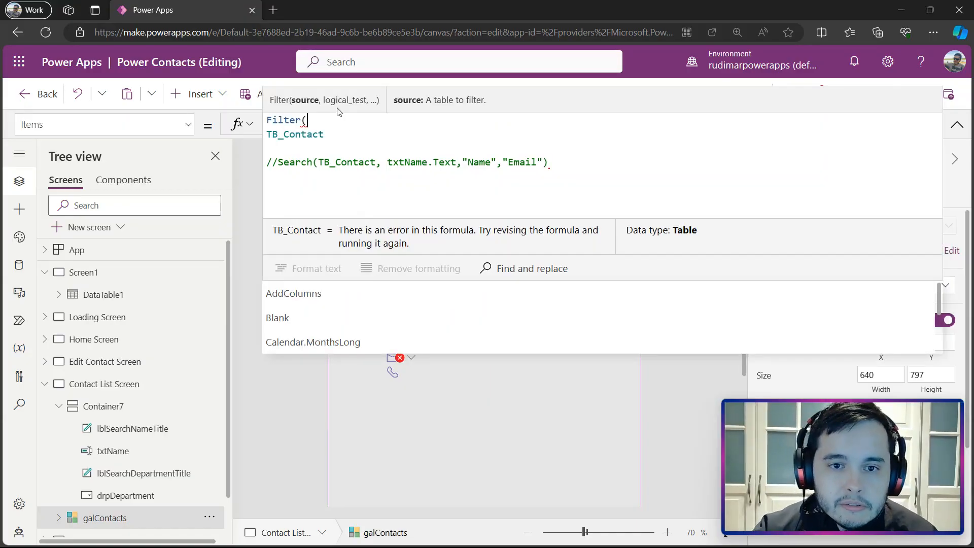
{"action": "mouse_move", "coordinate": [440, 104]}
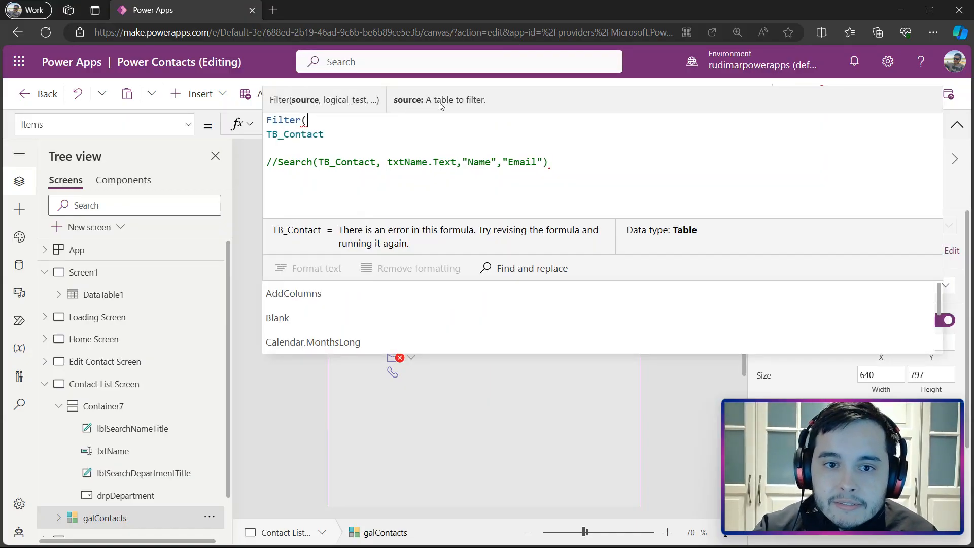
{"action": "mouse_move", "coordinate": [457, 103]}
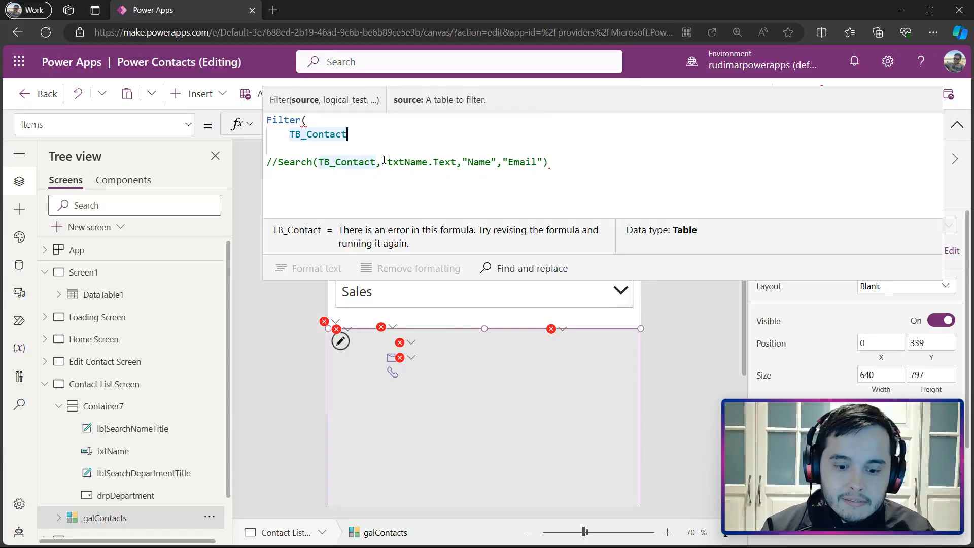
{"action": "type", "text": ","}
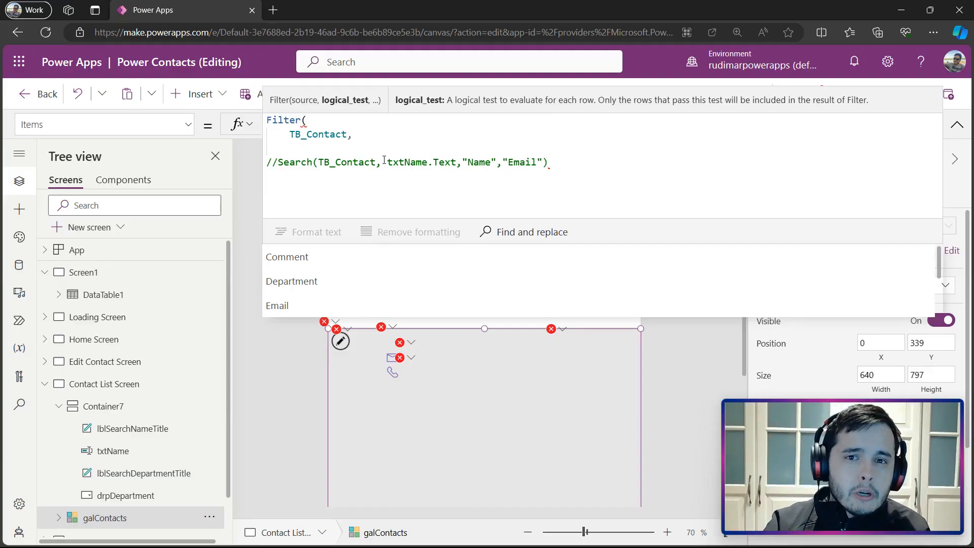
{"action": "left_click", "coordinate": [355, 133]}
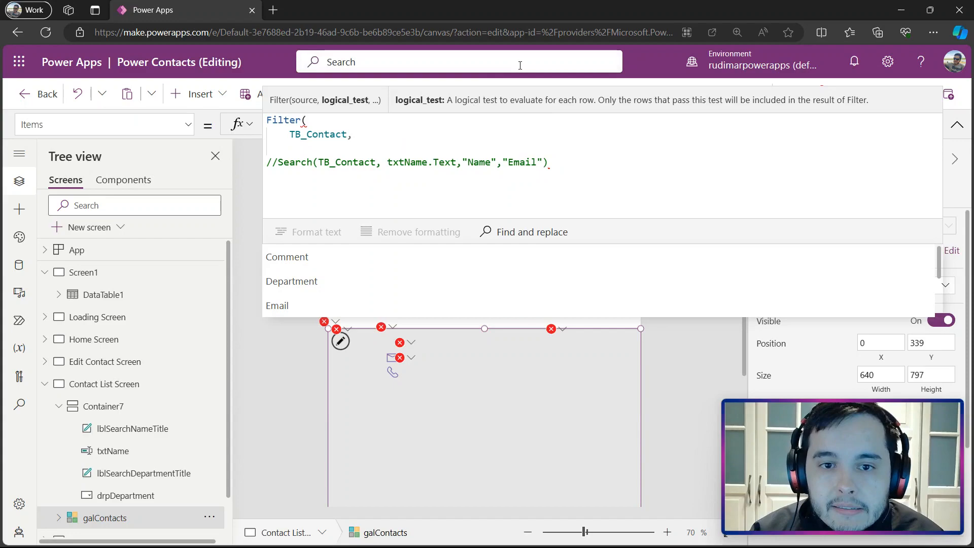
{"action": "mouse_move", "coordinate": [508, 101]}
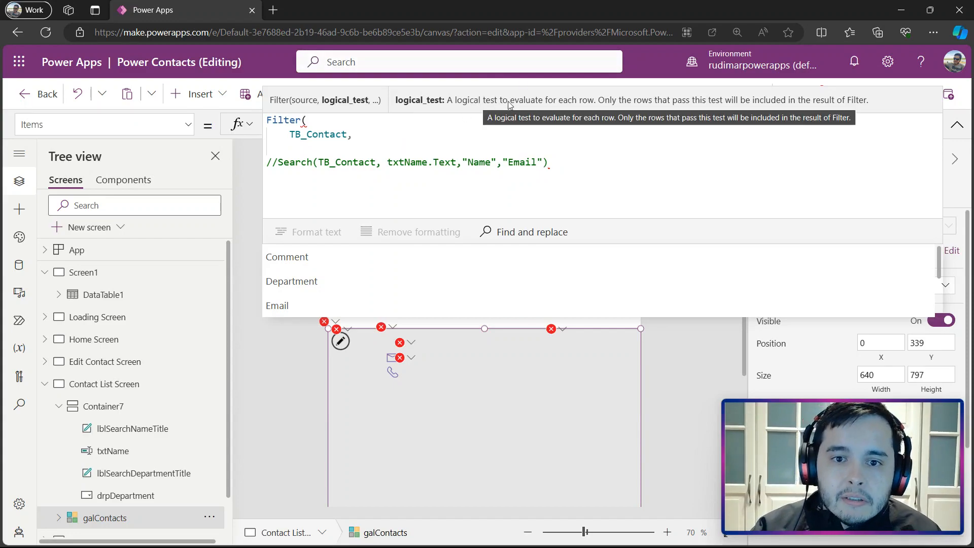
{"action": "mouse_move", "coordinate": [596, 111]}
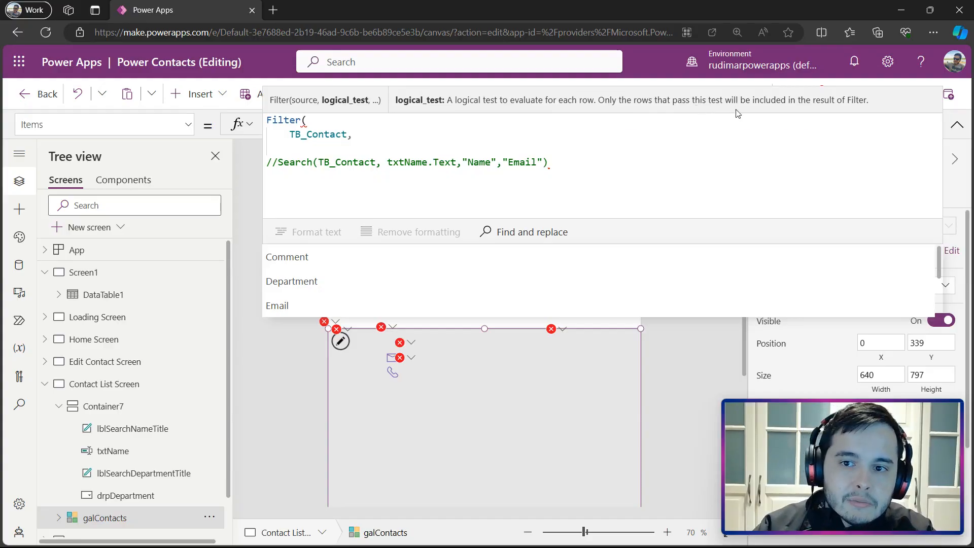
{"action": "mouse_move", "coordinate": [807, 105]}
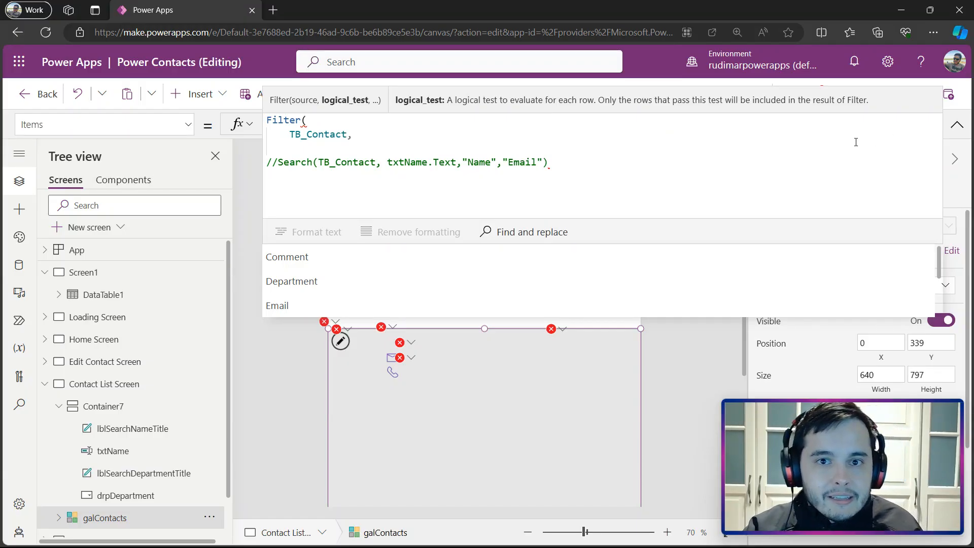
{"action": "mouse_move", "coordinate": [957, 126]}
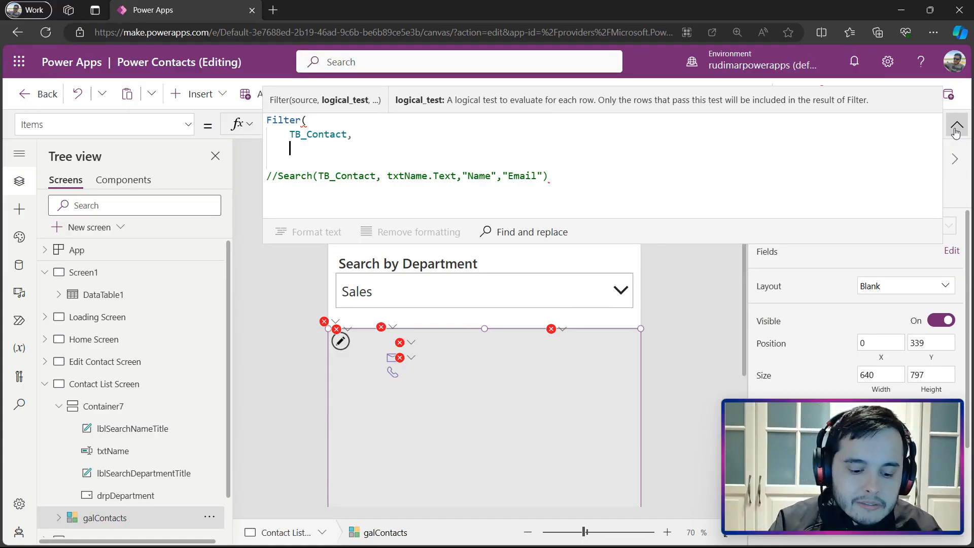
- Write the condition Department = drpDepartment.Selected.DepartmentName, choosing Selected from IntelliSense
{"action": "type", "text": "Department"}
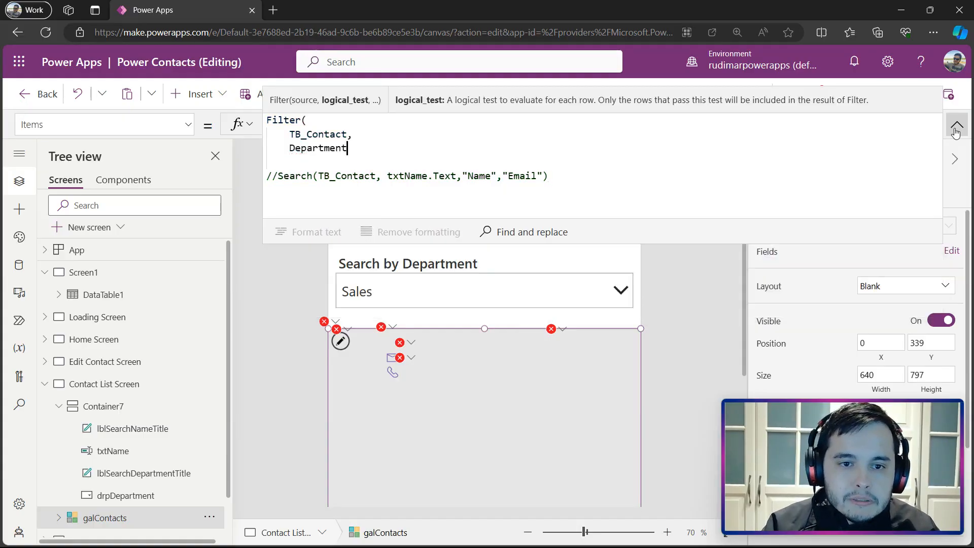
{"action": "type", "text": "="}
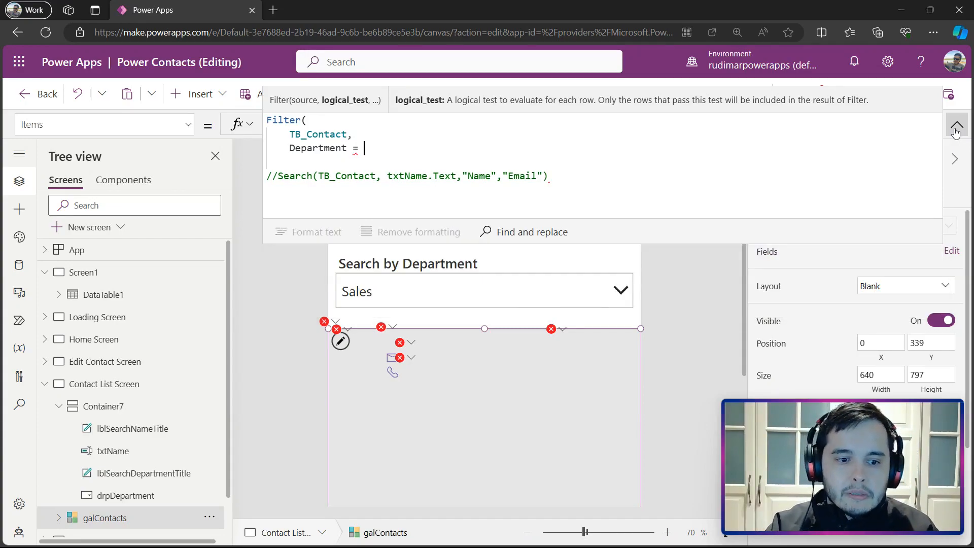
{"action": "type", "text": "drpDepartment"}
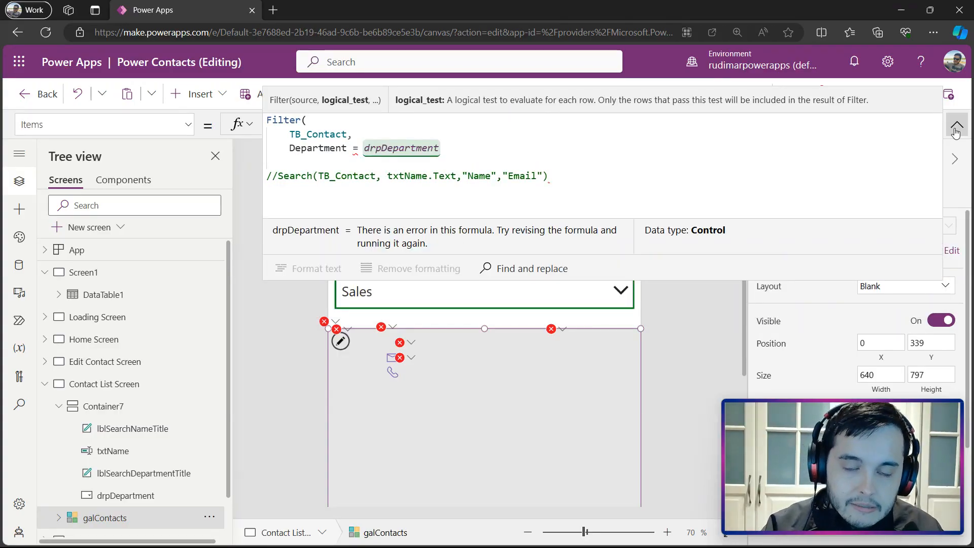
{"action": "type", "text": "."}
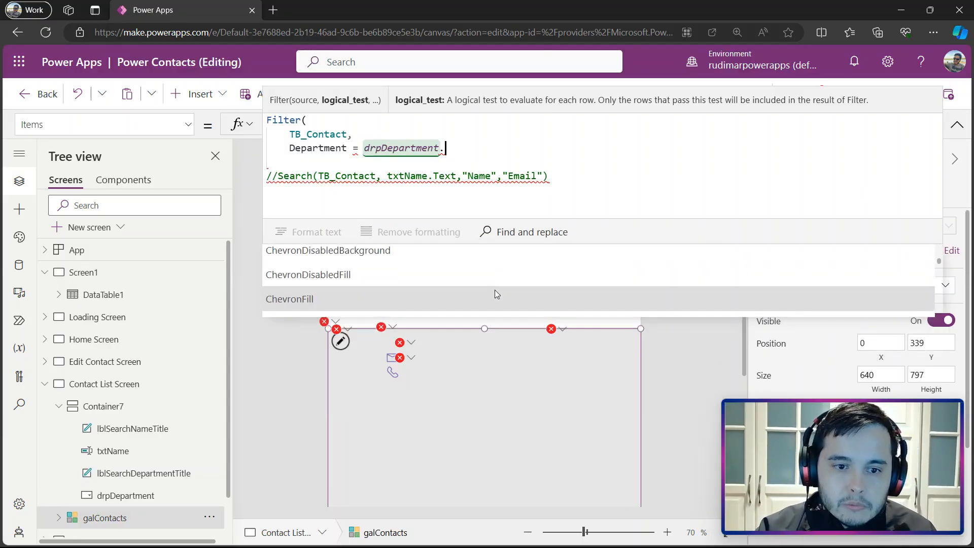
{"action": "type", "text": "sele"}
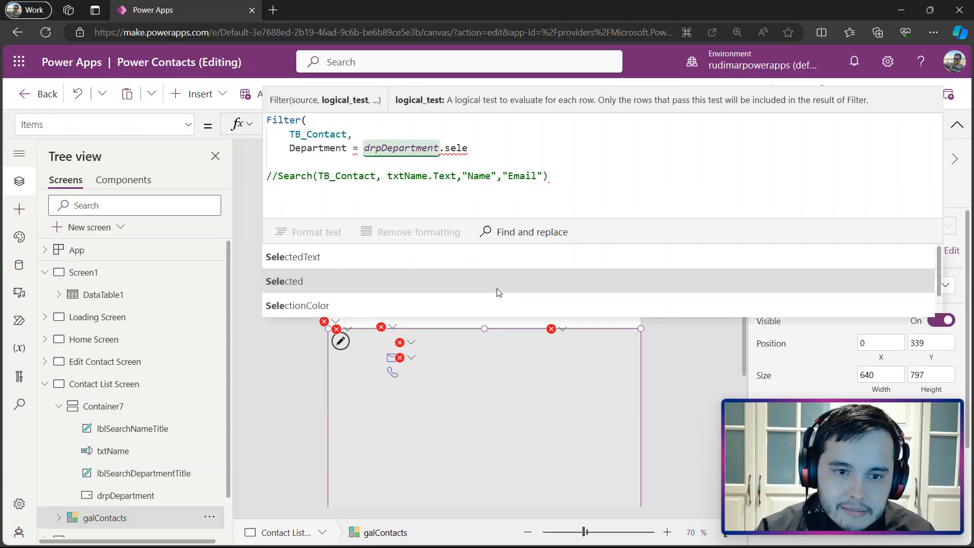
{"action": "left_click", "coordinate": [285, 282]}
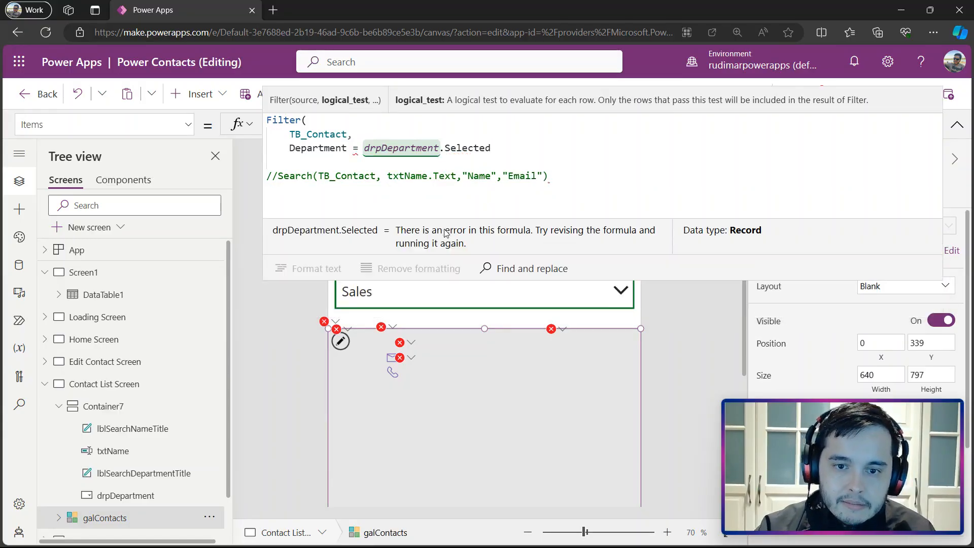
{"action": "type", "text": "."}
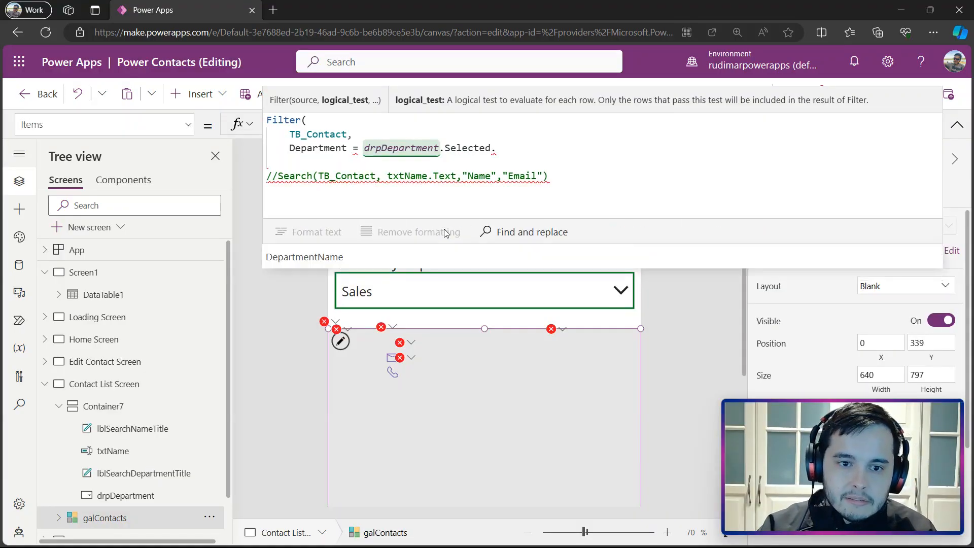
{"action": "type", "text": "DepartmentName"}
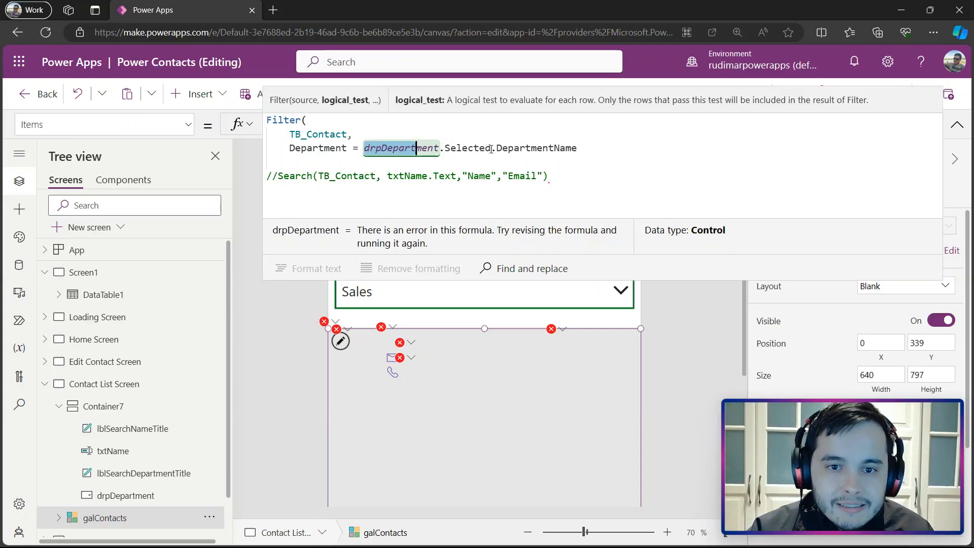
- Re-enter .DepartmentName on the dropdown reference to complete the filter condition
{"action": "double_click", "coordinate": [468, 148]}
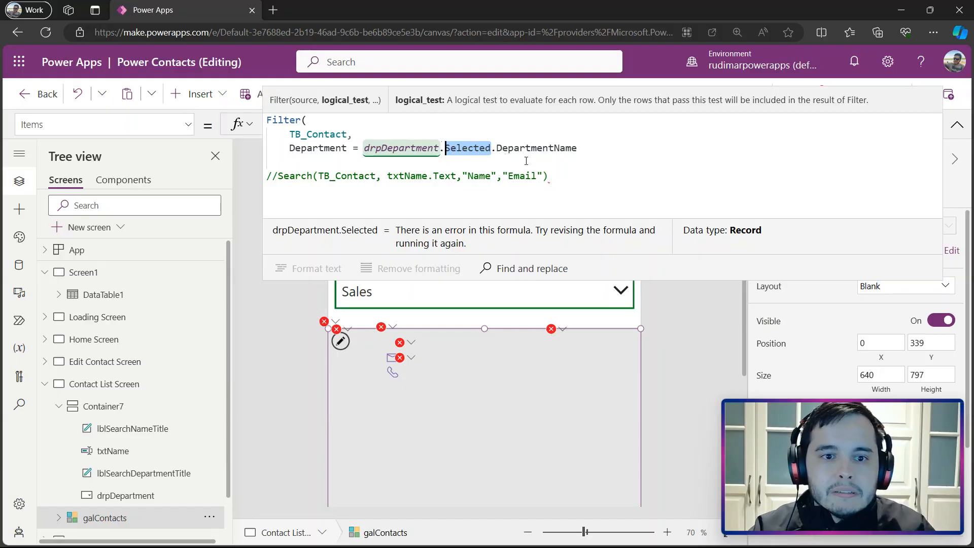
{"action": "type", "text": ".DepartmentName"}
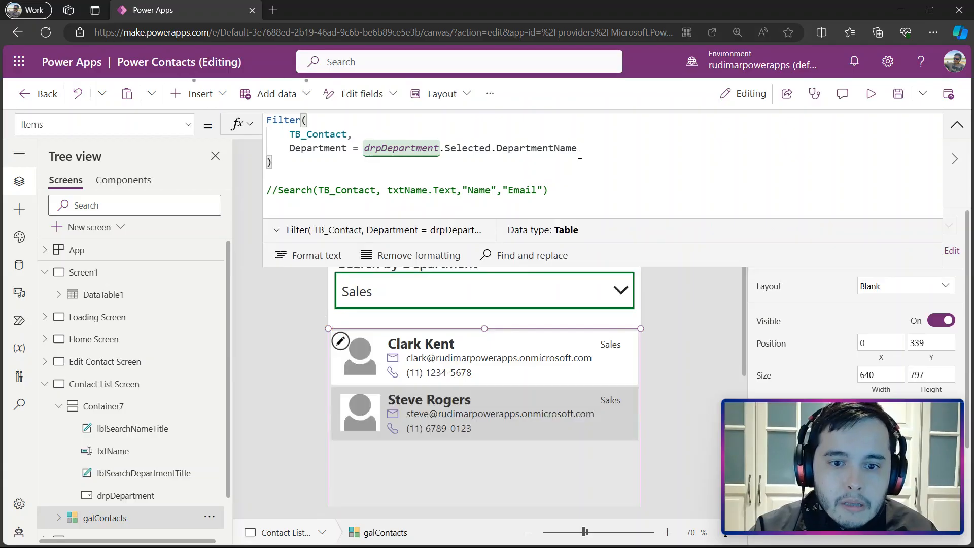
- Collapse the expanded formula editor back to the canvas with the filtered Sales contacts
{"action": "double_click", "coordinate": [319, 134]}
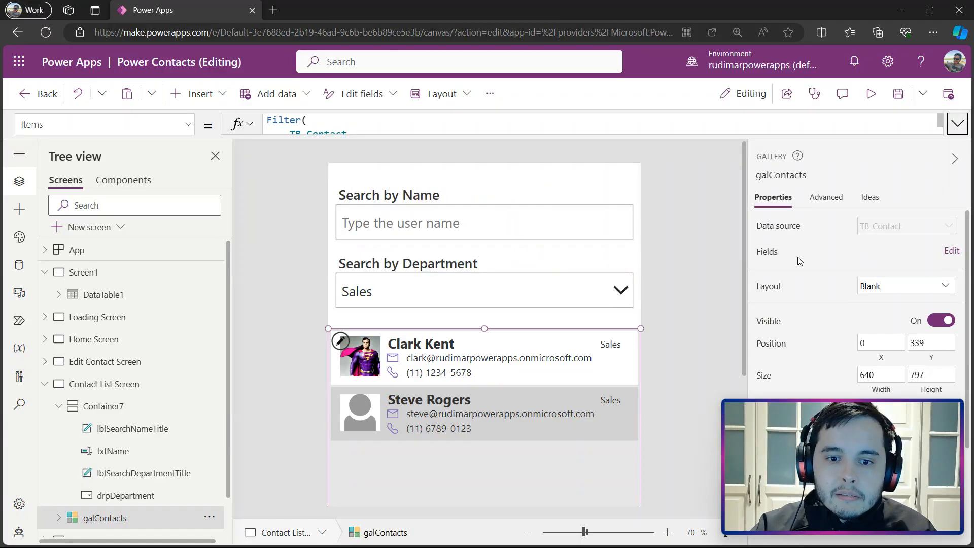
{"action": "mouse_move", "coordinate": [601, 400]}
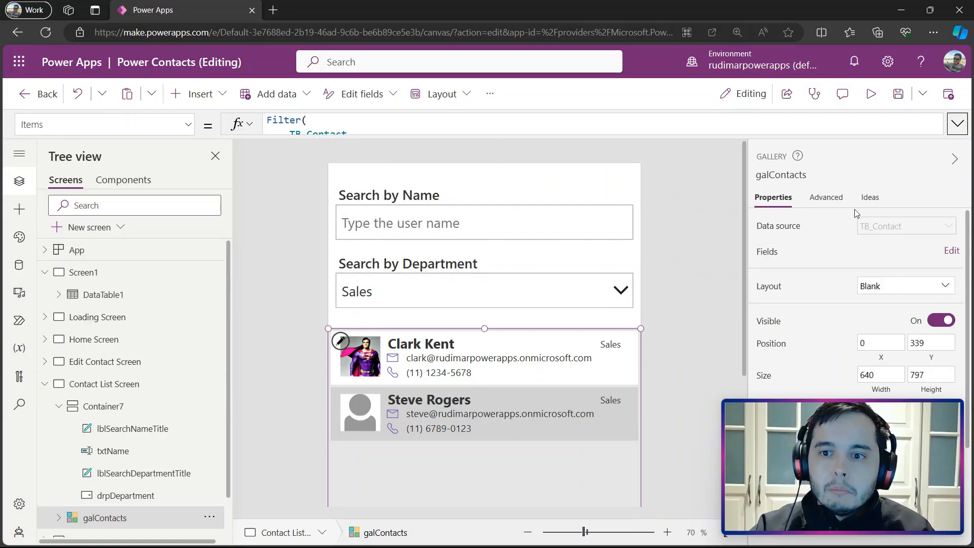
- Preview the app and switch the department to Marketing, then IT, listing the three IT contacts
{"action": "left_click", "coordinate": [870, 94]}
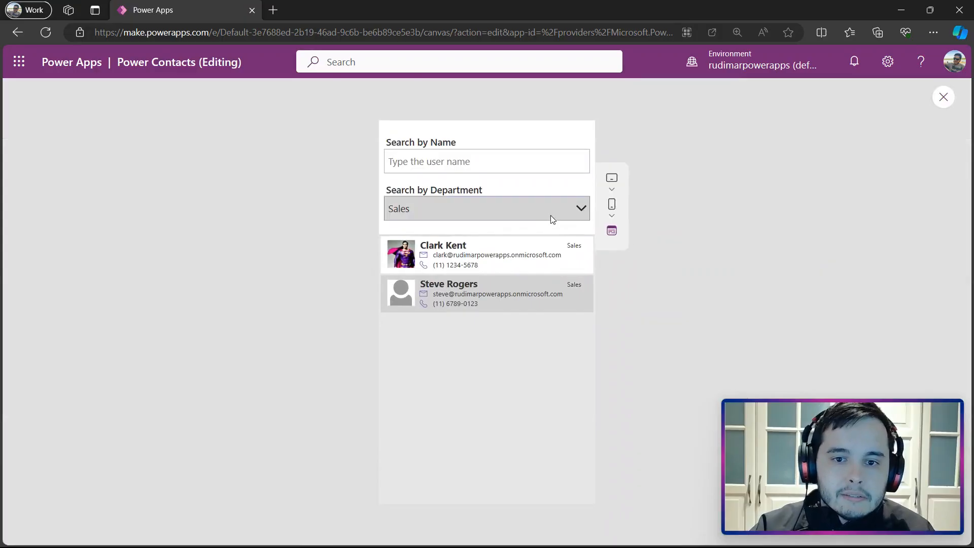
{"action": "left_click", "coordinate": [577, 208]}
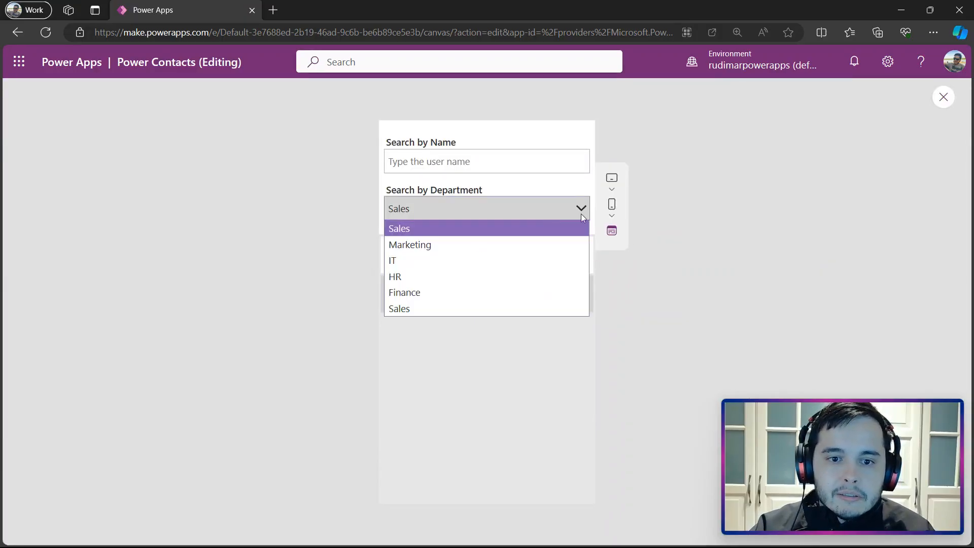
{"action": "left_click", "coordinate": [409, 244]}
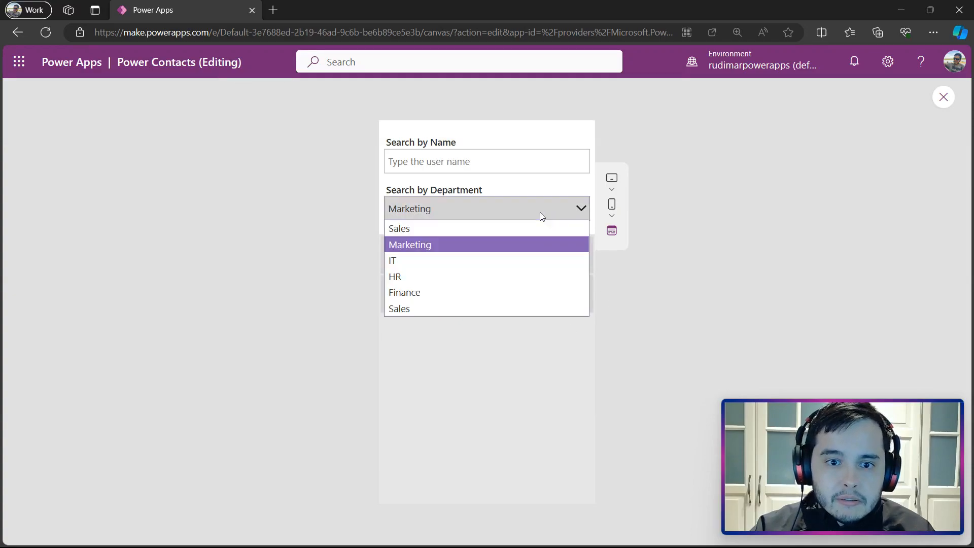
{"action": "left_click", "coordinate": [392, 261]}
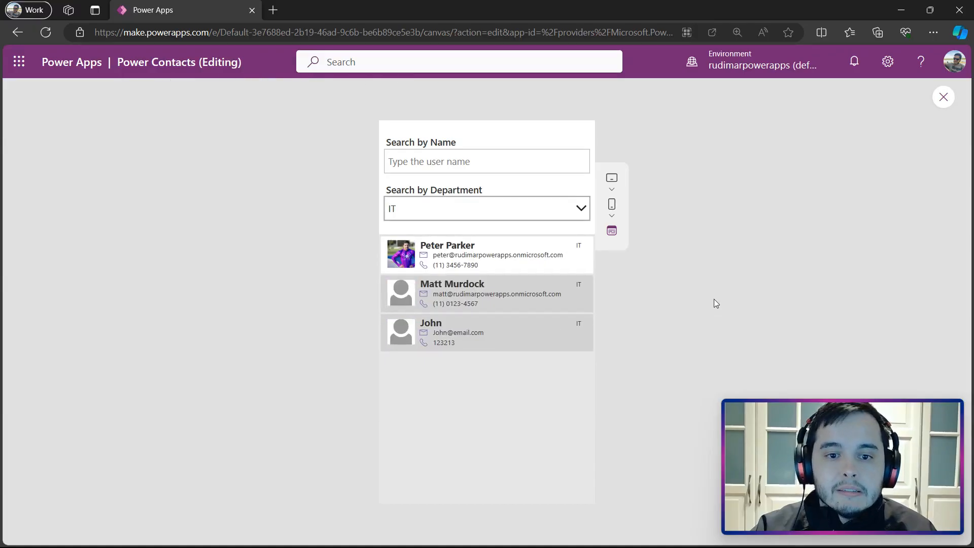
{"action": "left_click", "coordinate": [486, 209]}
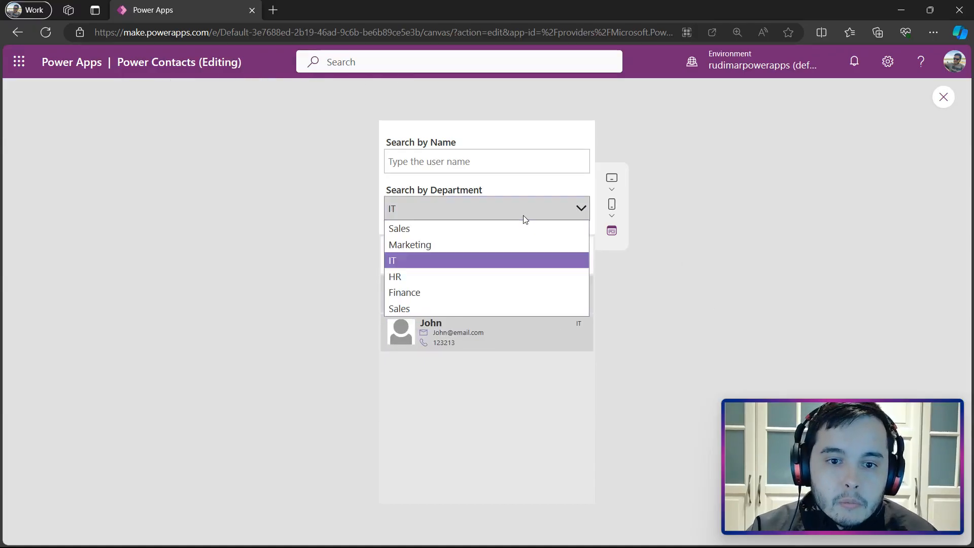
{"action": "left_click", "coordinate": [392, 261]}
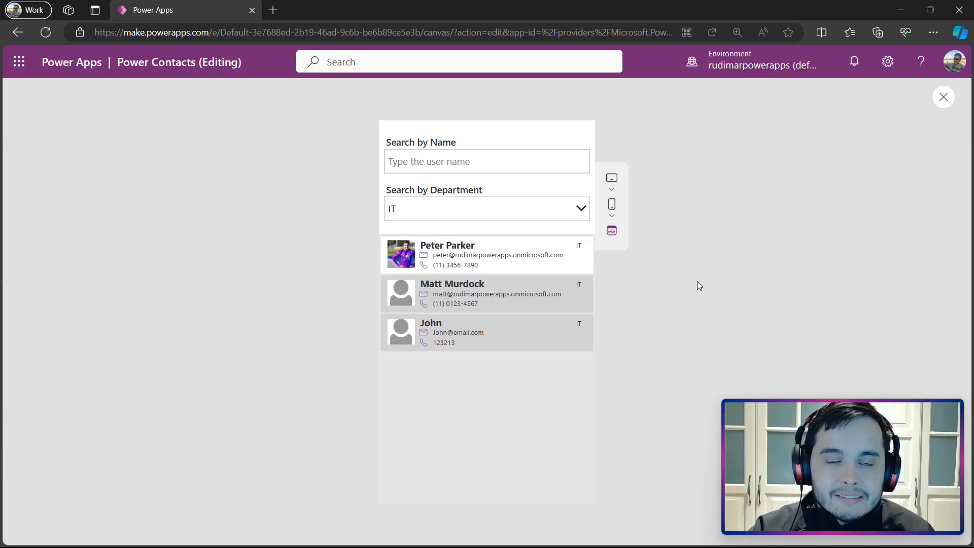